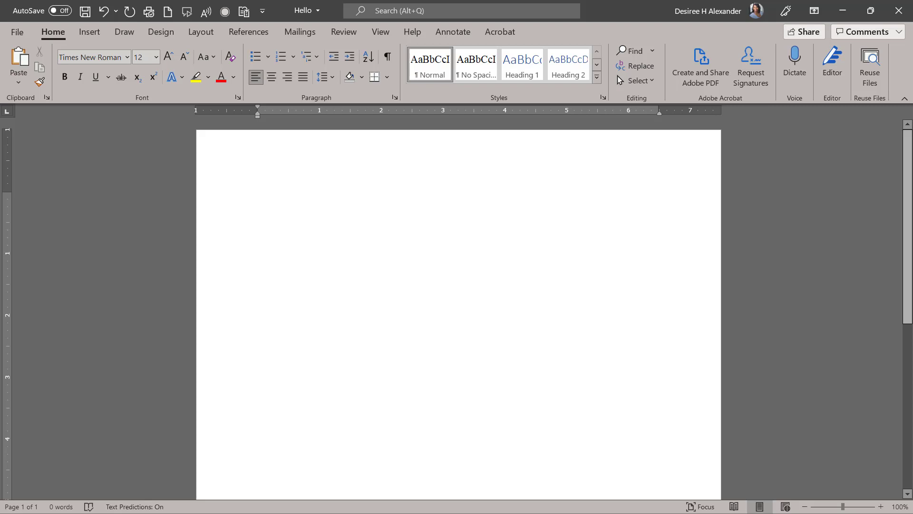
Bring up the Envelopes and Labels dialog from the Mailings features.
left_click(258, 198)
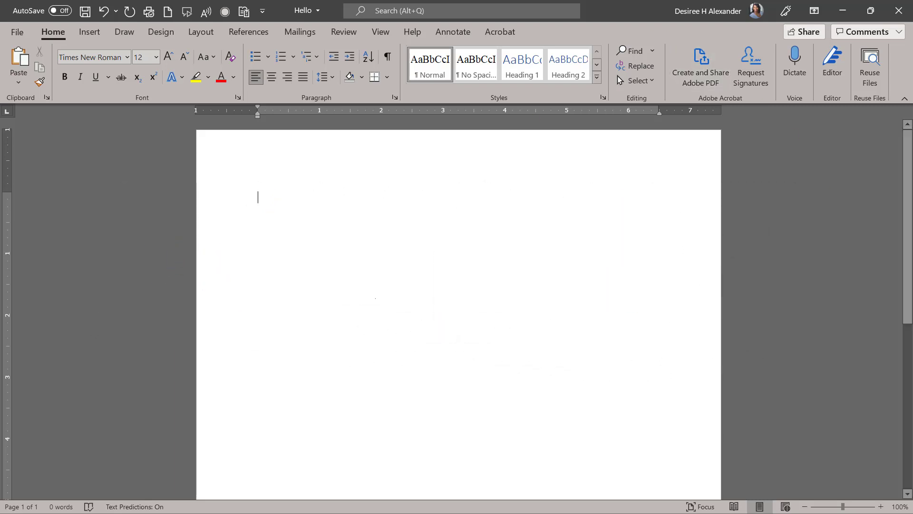
mouse_move(282, 34)
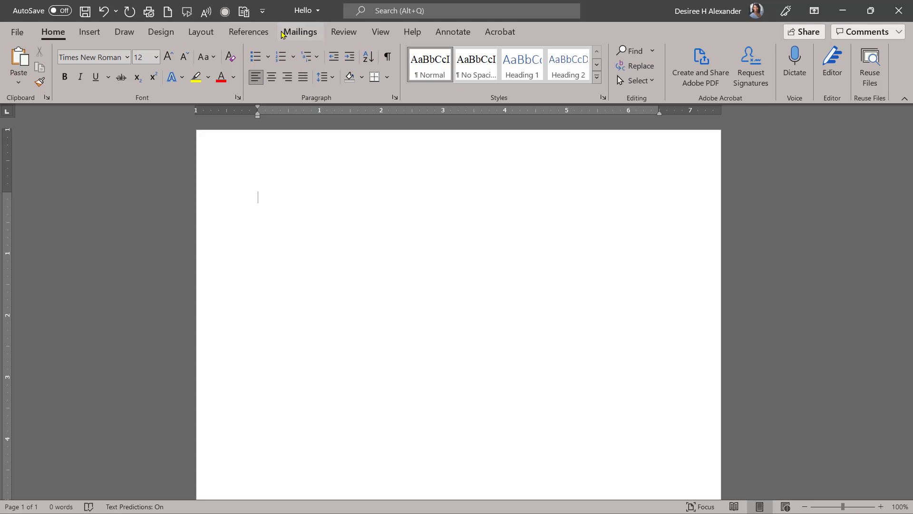
left_click(301, 31)
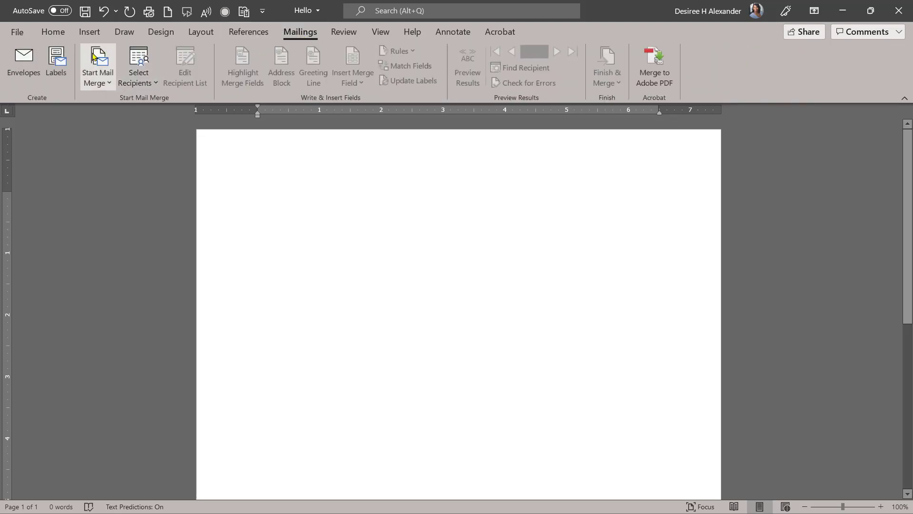
left_click(55, 58)
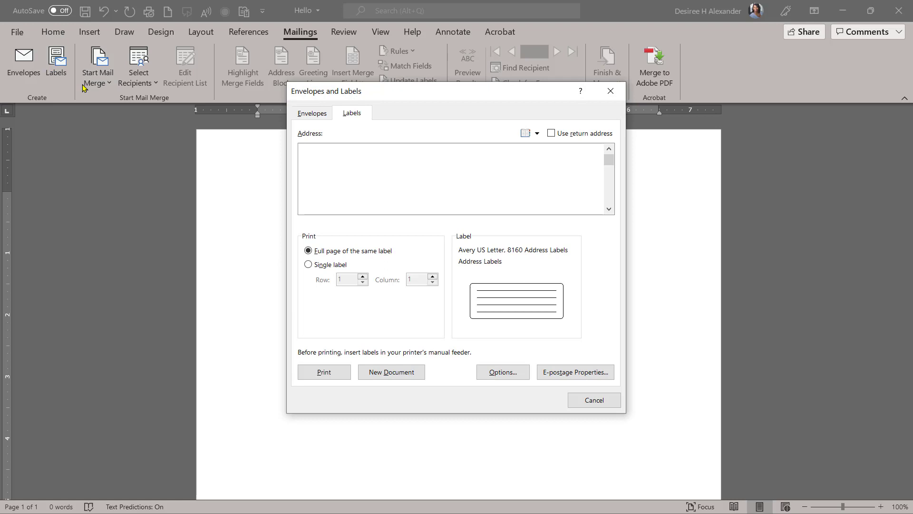
mouse_move(494, 253)
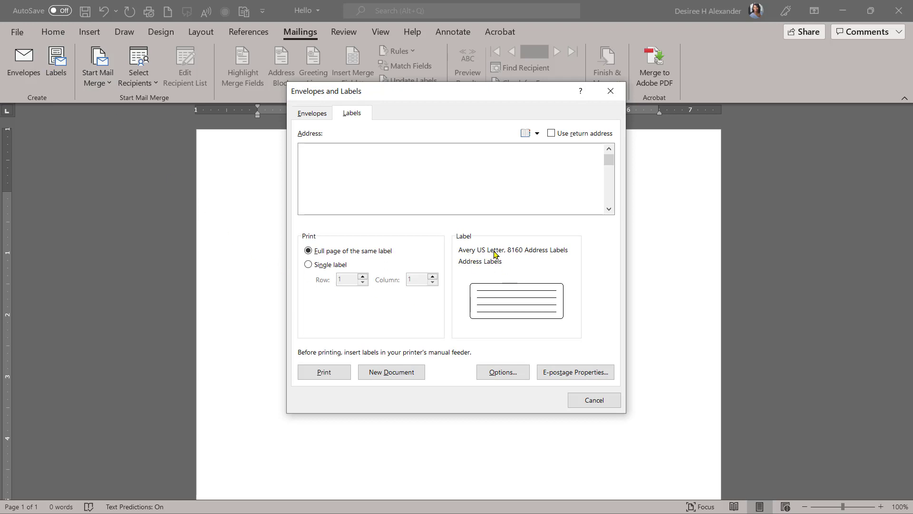
mouse_move(503, 283)
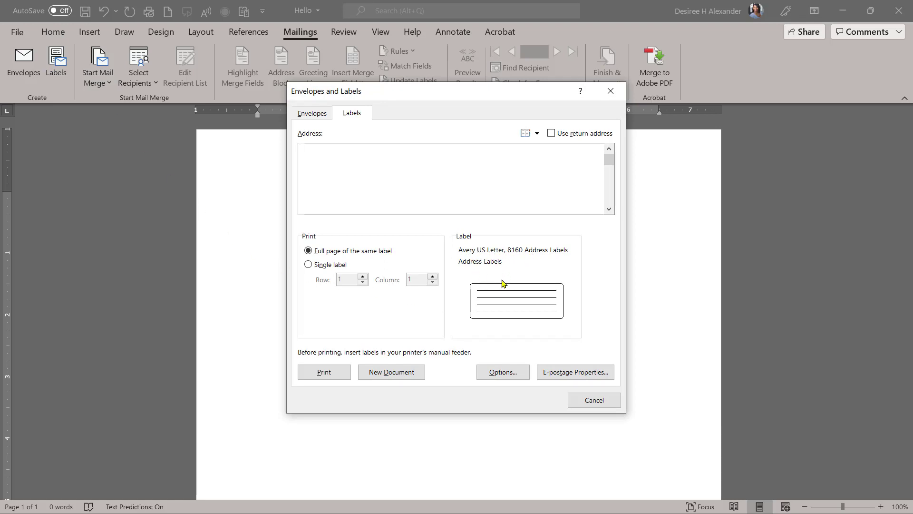
left_click(502, 372)
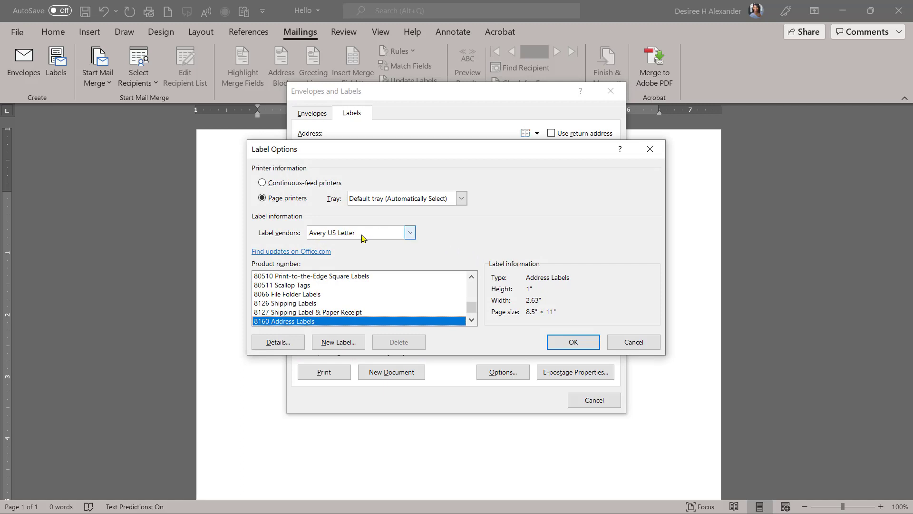
left_click(409, 232)
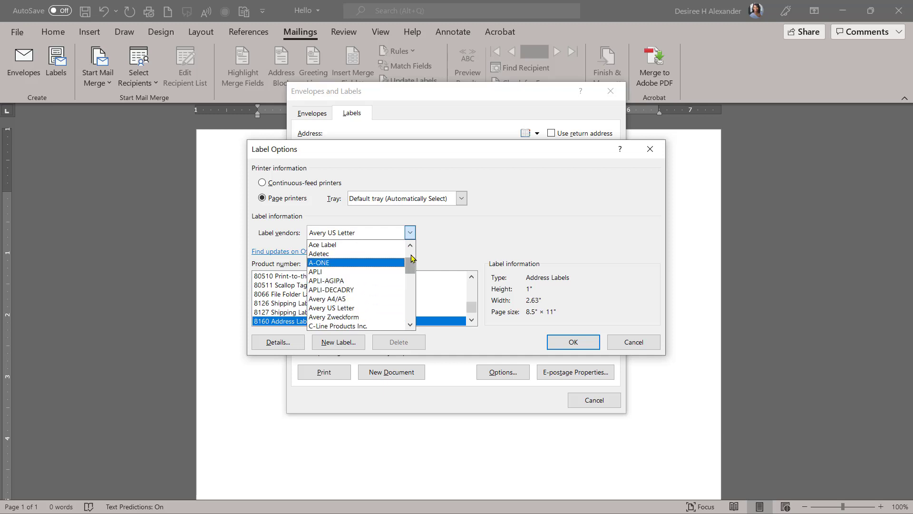
scroll("down", 3)
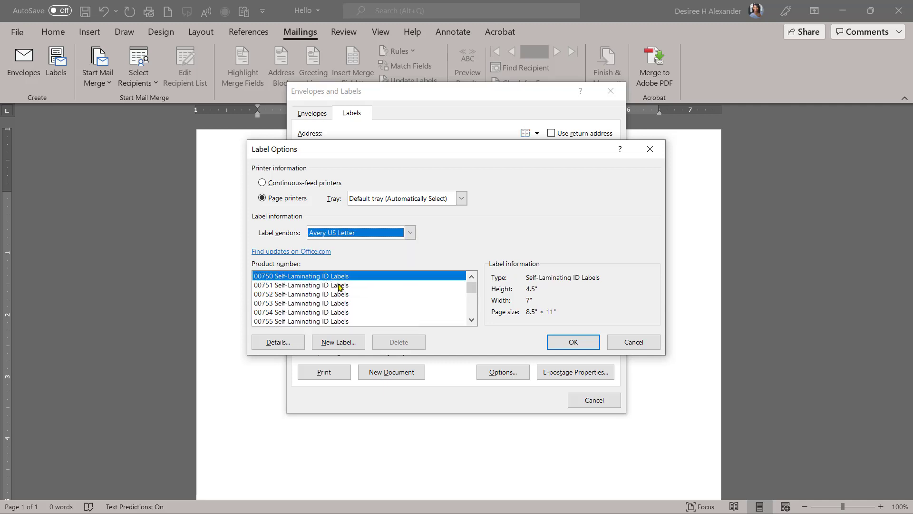
mouse_move(472, 289)
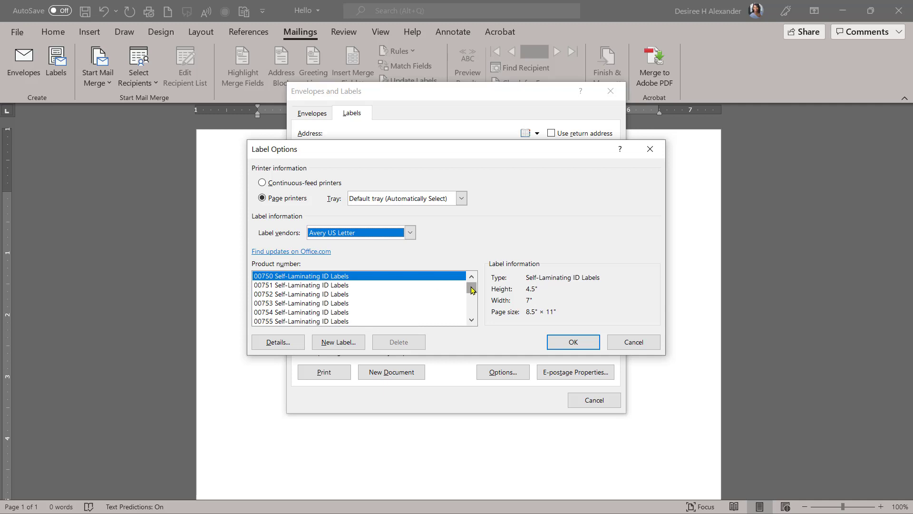
scroll("down", 3)
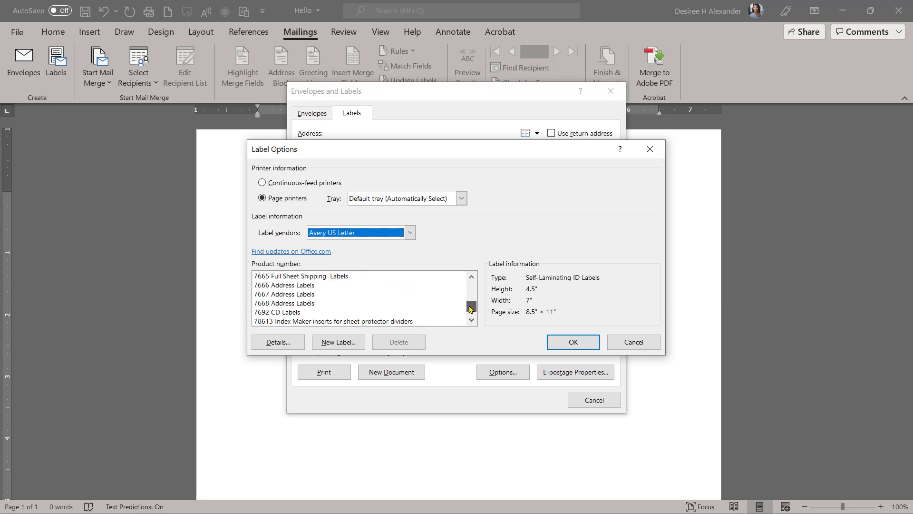
scroll("down", 3)
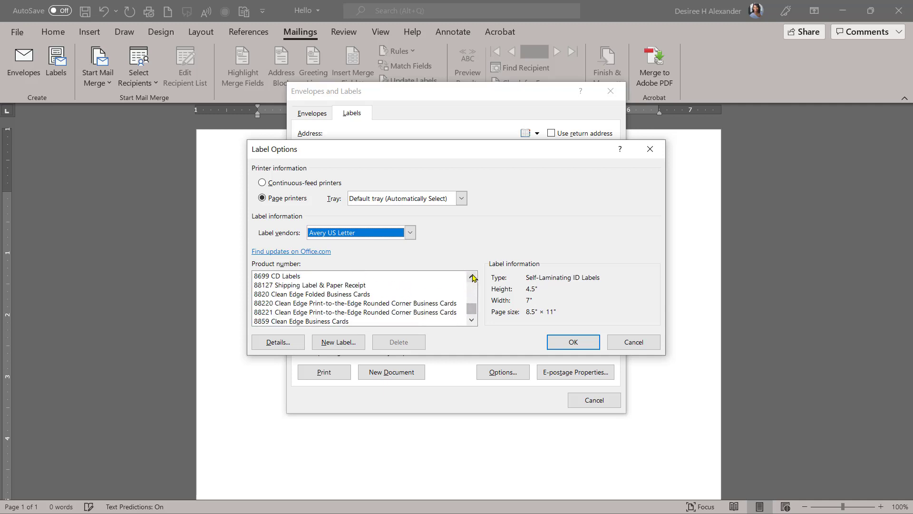
left_click(471, 278)
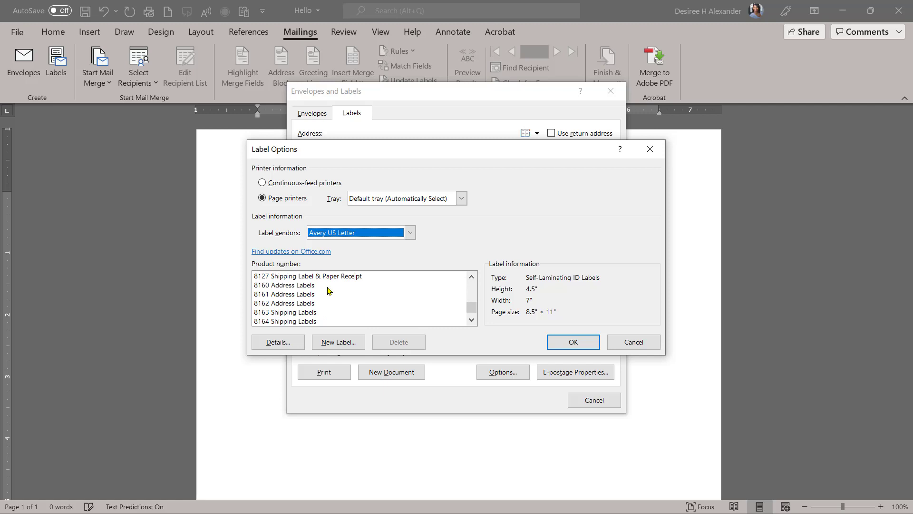
mouse_move(331, 296)
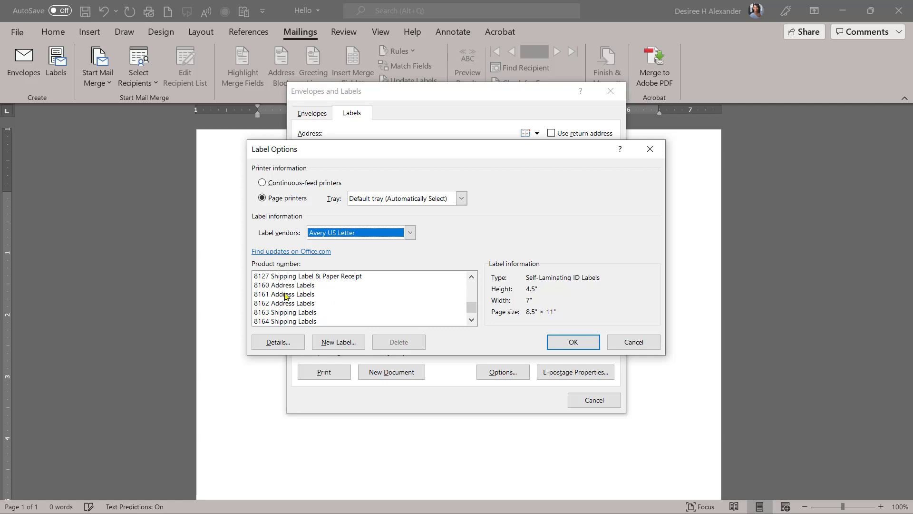
left_click(284, 286)
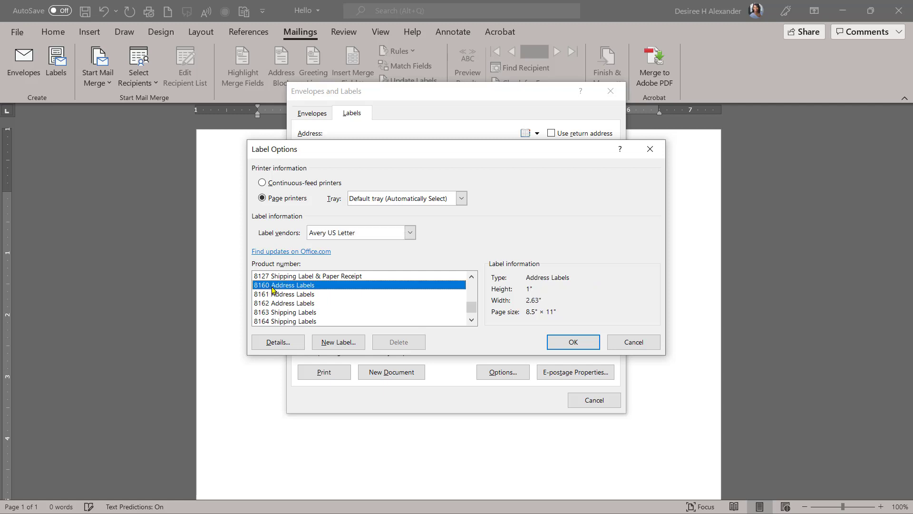
left_click(573, 342)
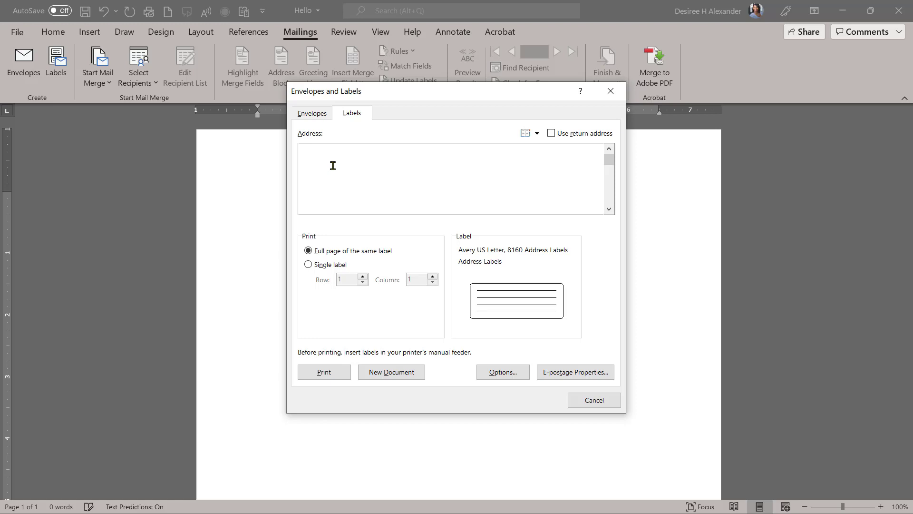
Finish the address with '123 Main St.' and 'Main, LA 00000', then create the label page as a new document.
type("Desiree Alexander")
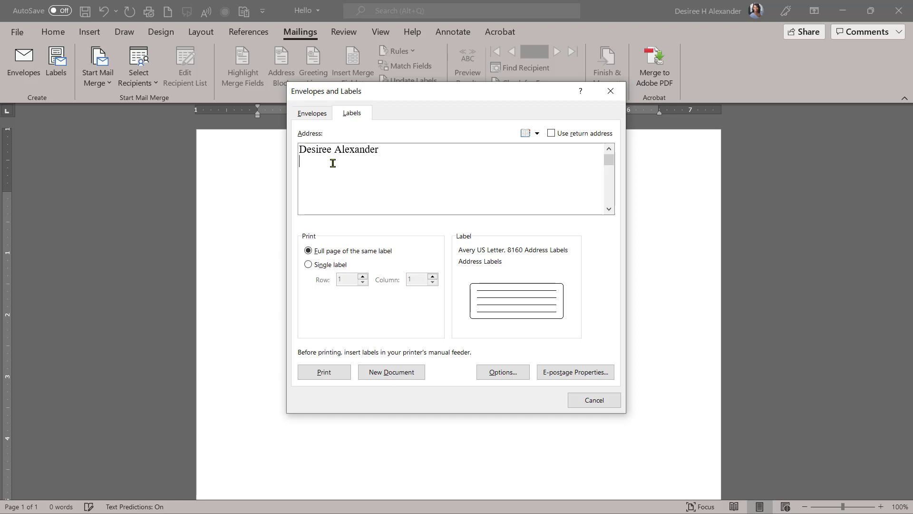
type("123 Main")
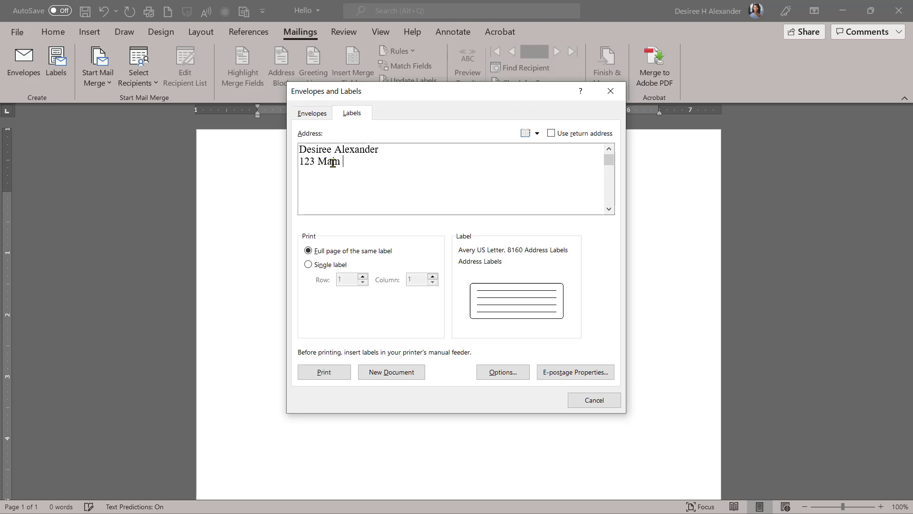
type("St.")
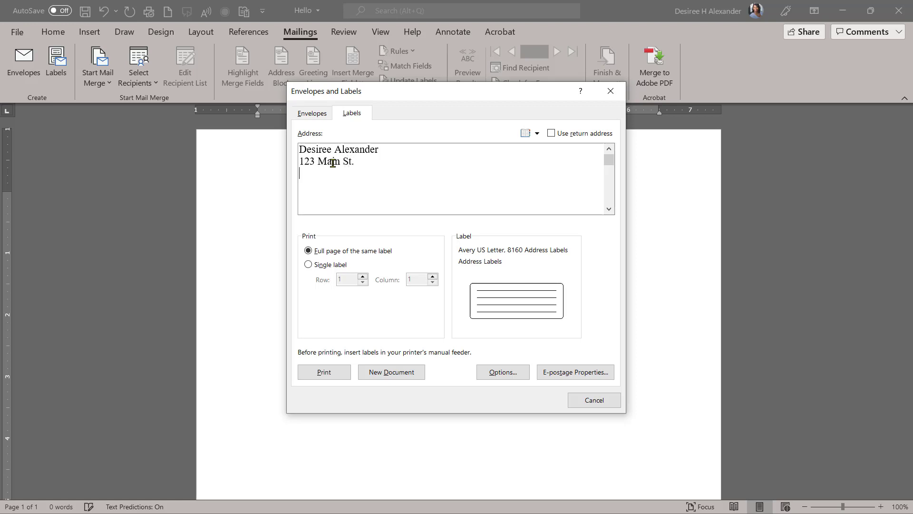
type("M")
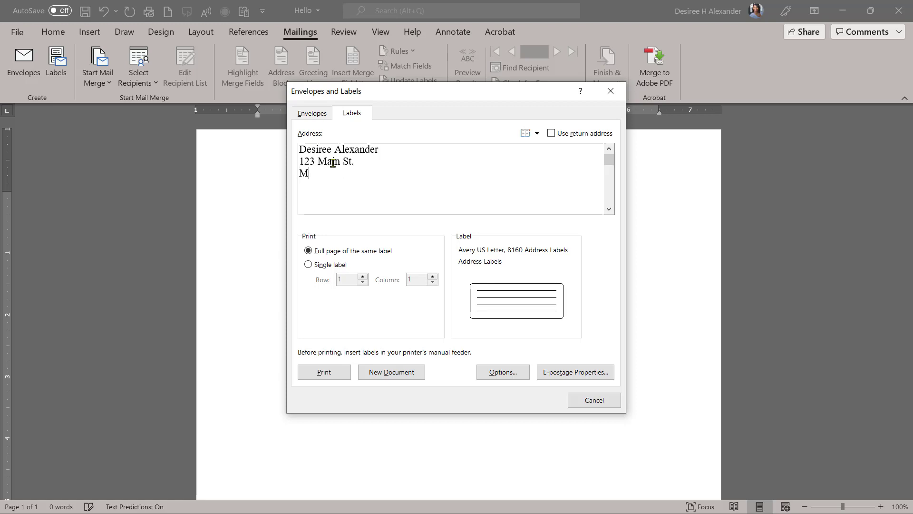
type("ain, LA")
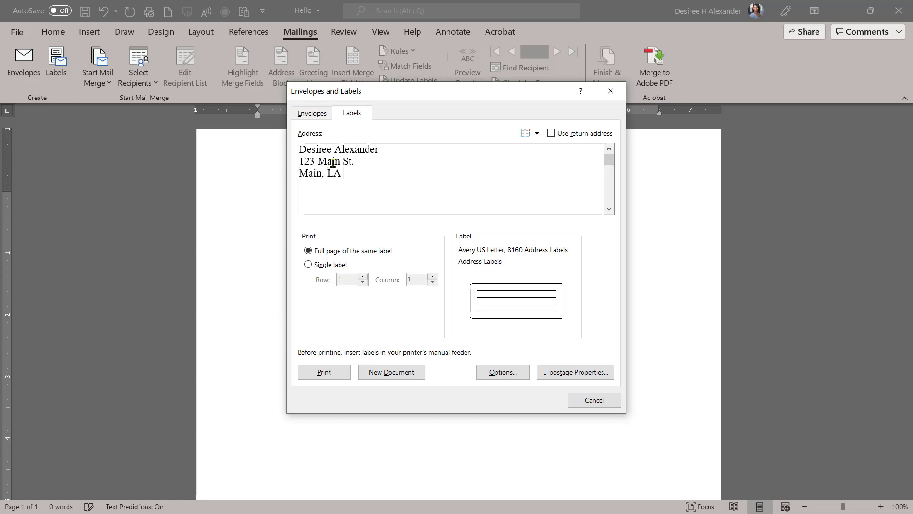
type("00000")
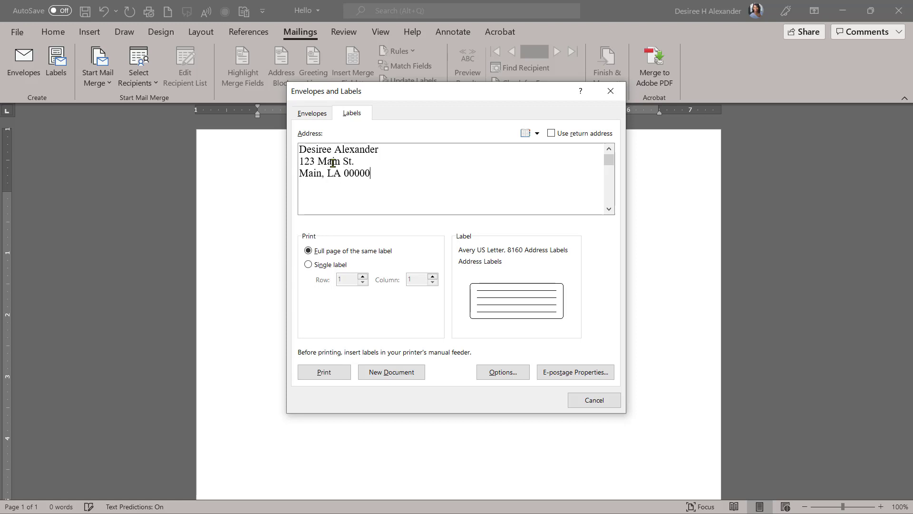
mouse_move(401, 244)
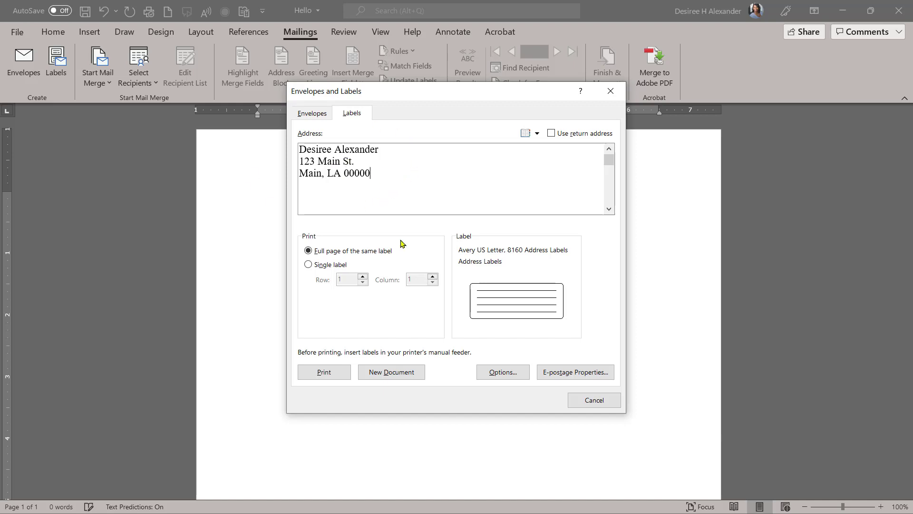
left_click(394, 367)
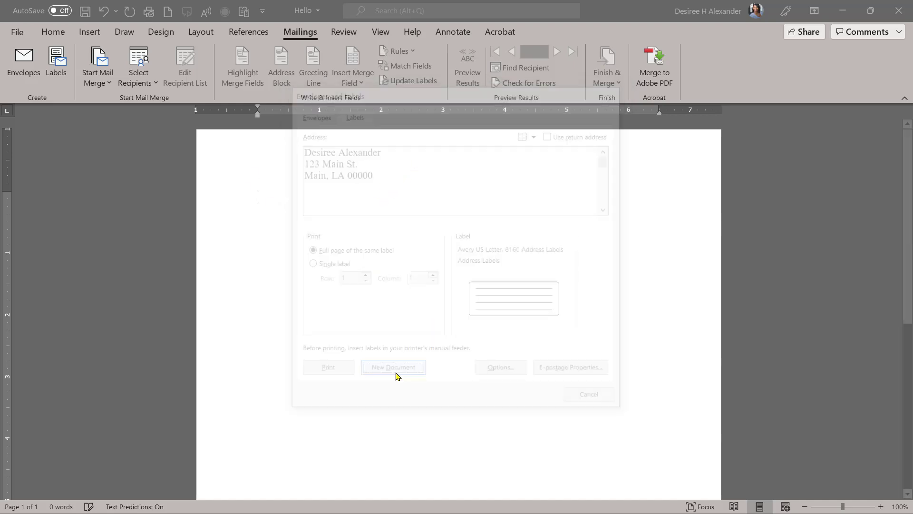
Review the generated Labels3 page and select the first label's address for the image.
left_click(394, 367)
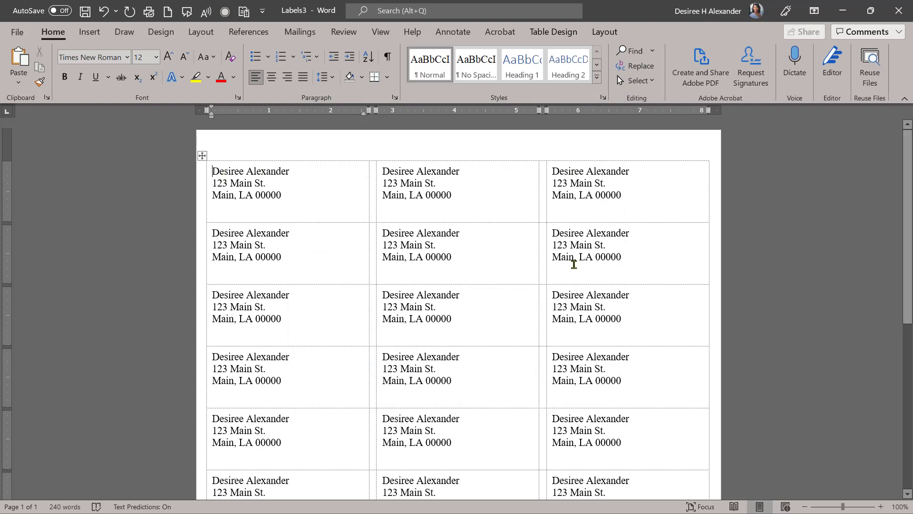
mouse_move(591, 198)
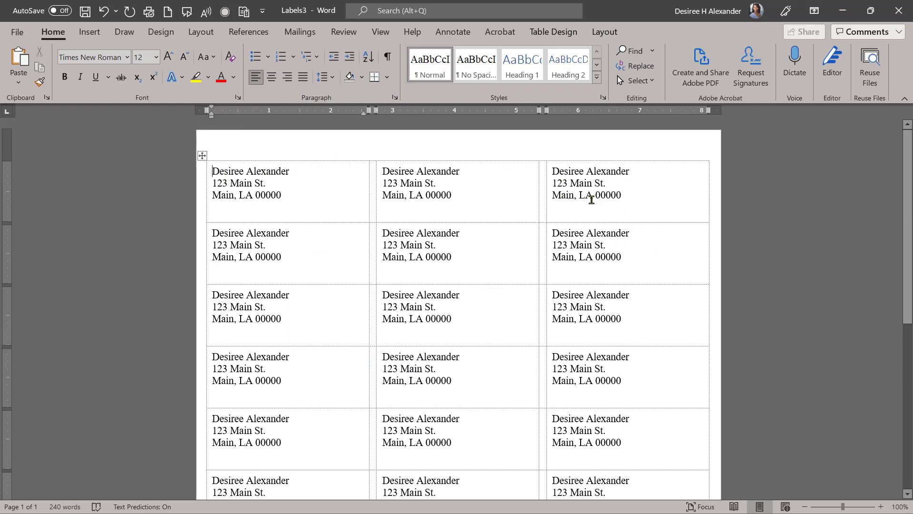
scroll("down", 3)
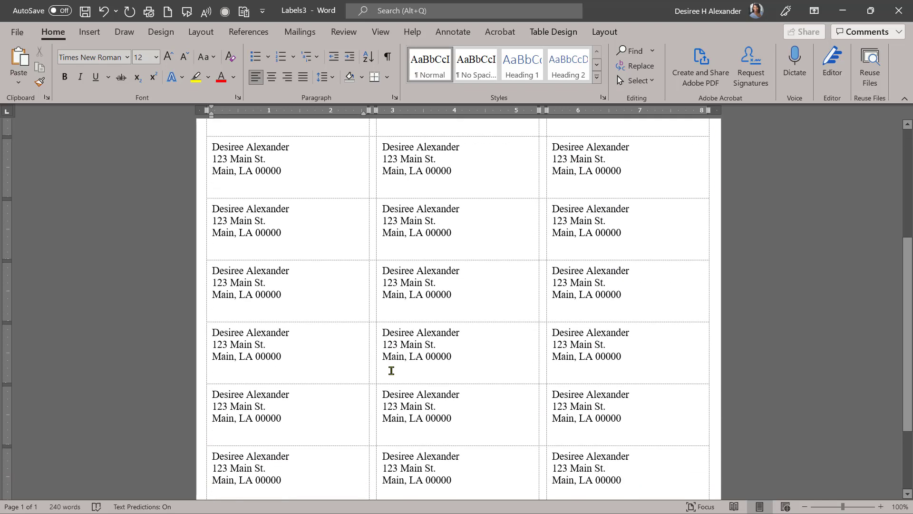
scroll("up", 3)
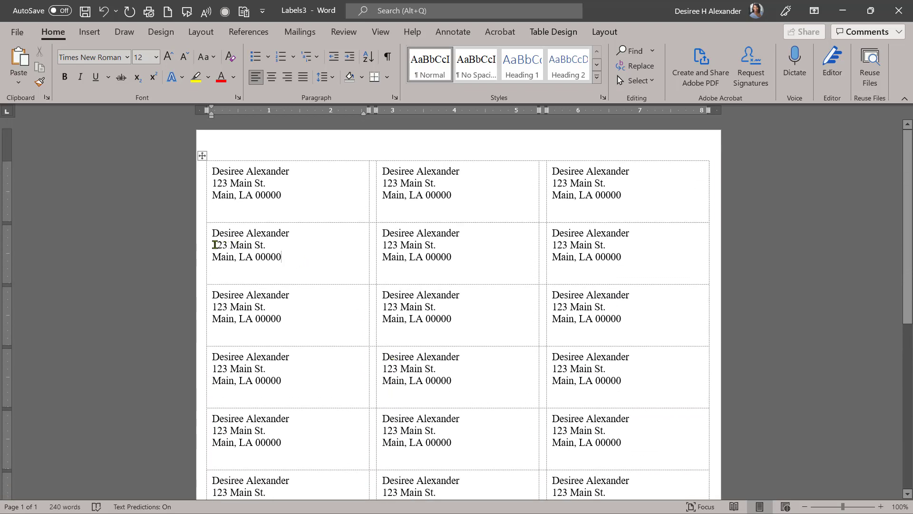
left_click_drag(214, 244, 281, 257)
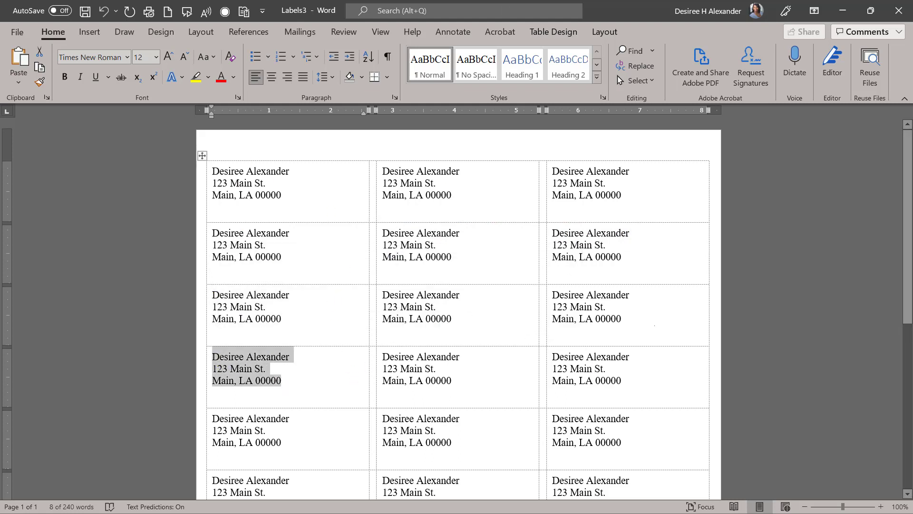
left_click(316, 190)
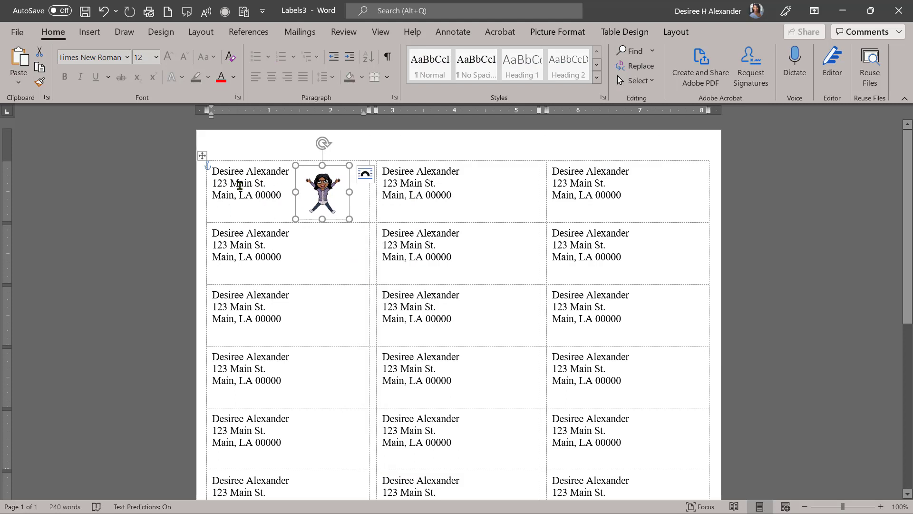
mouse_move(276, 183)
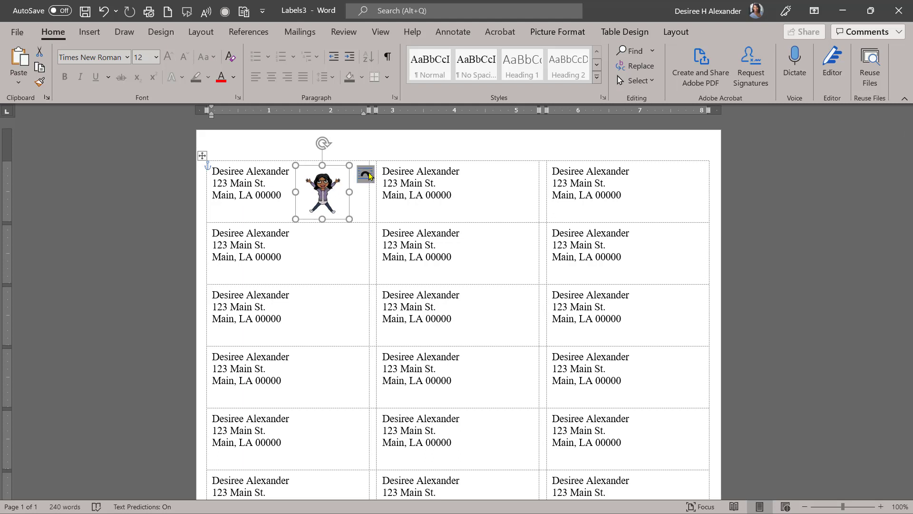
mouse_move(366, 181)
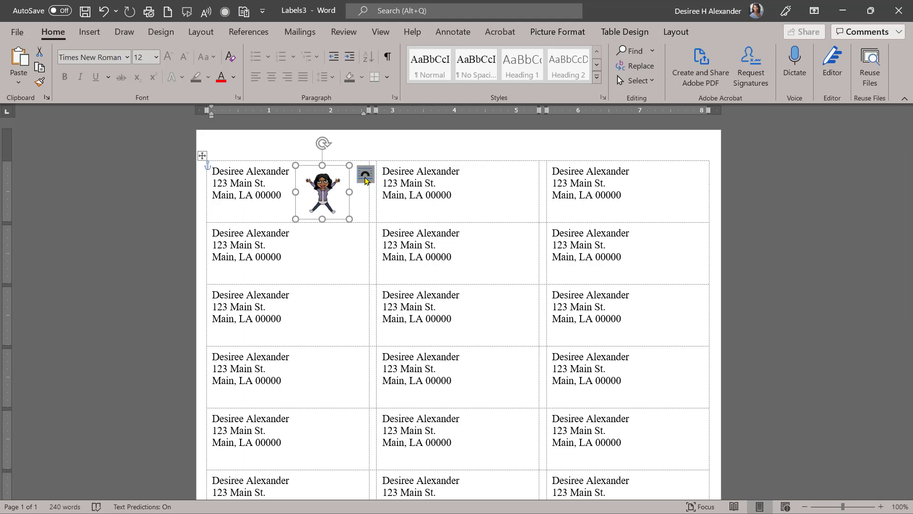
Set the cartoon image's layout to float In Front of Text.
left_click(366, 175)
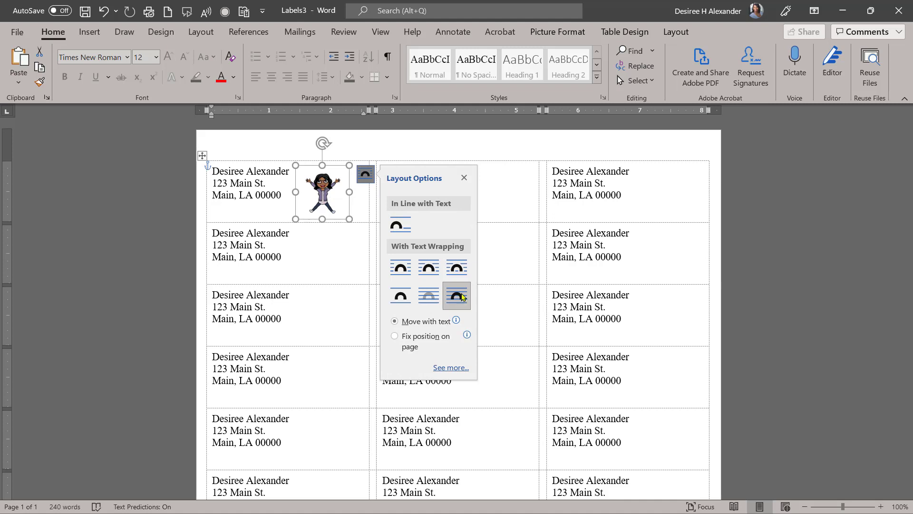
mouse_move(457, 297)
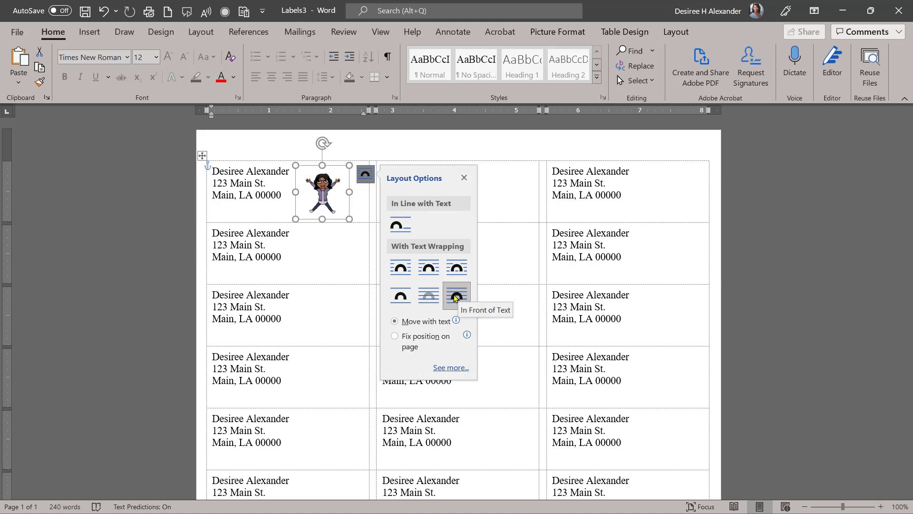
left_click(464, 177)
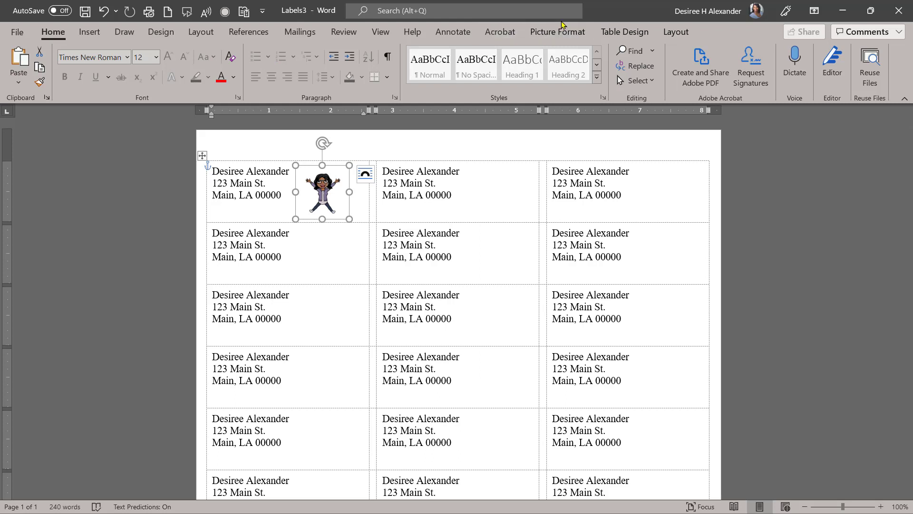
Check the picture's Wrap Text setting in Picture Format before resizing to 1.02 inches.
left_click(558, 31)
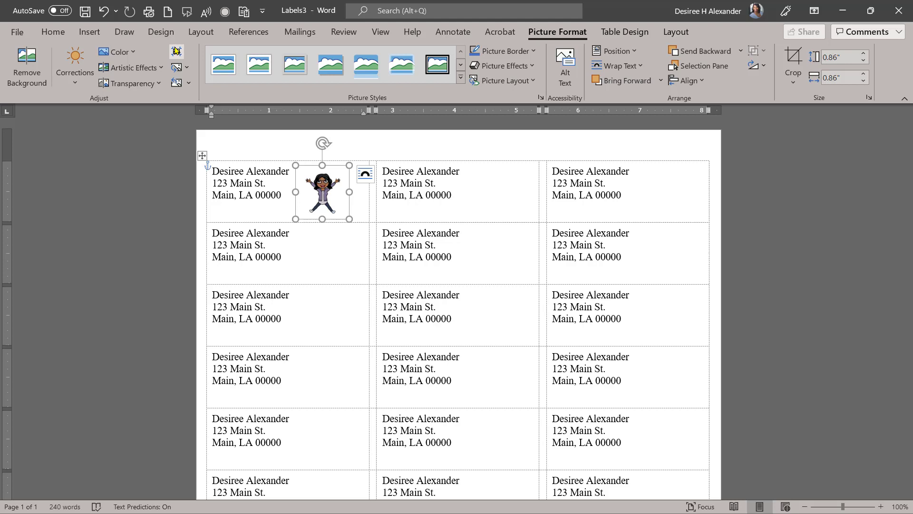
mouse_move(633, 69)
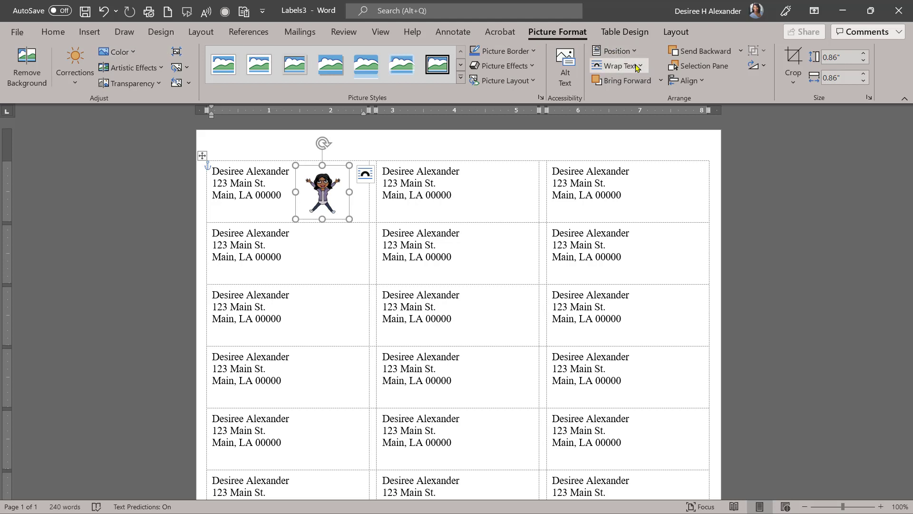
left_click(617, 65)
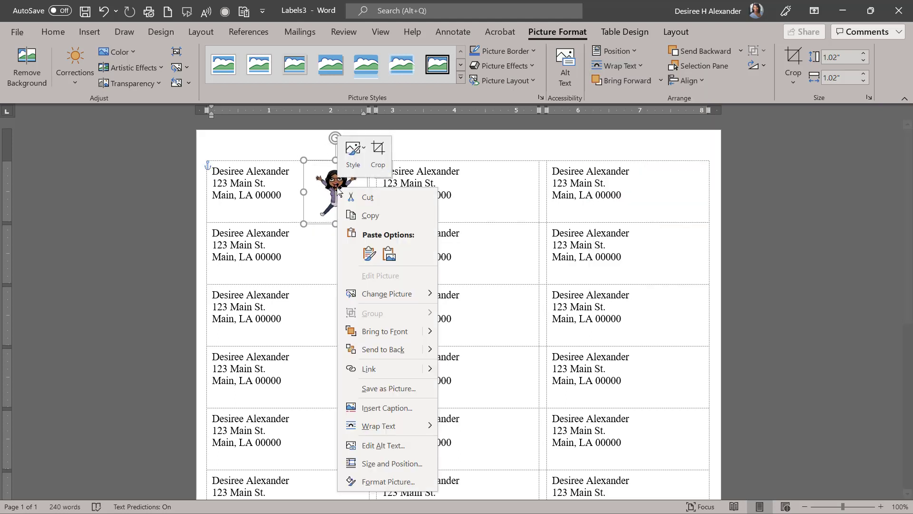
Copy the cartoon image for pasting into the labels below.
left_click(312, 249)
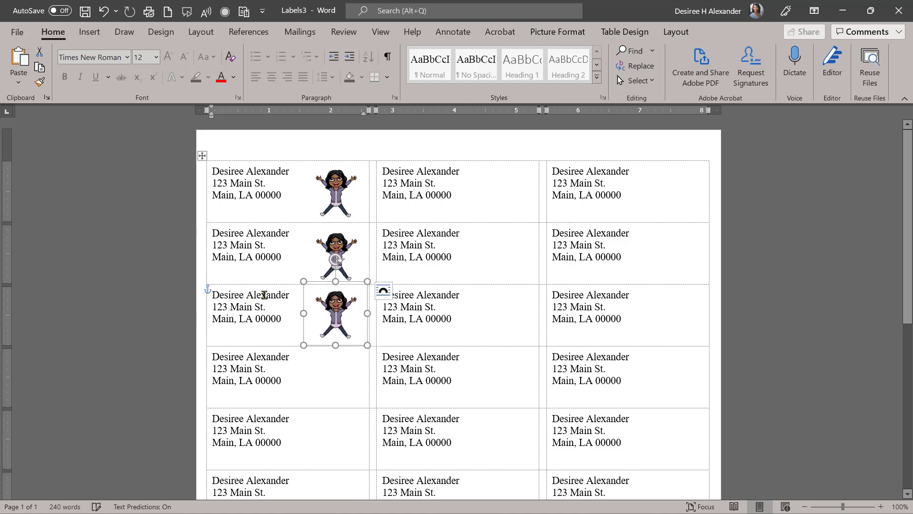
mouse_move(319, 194)
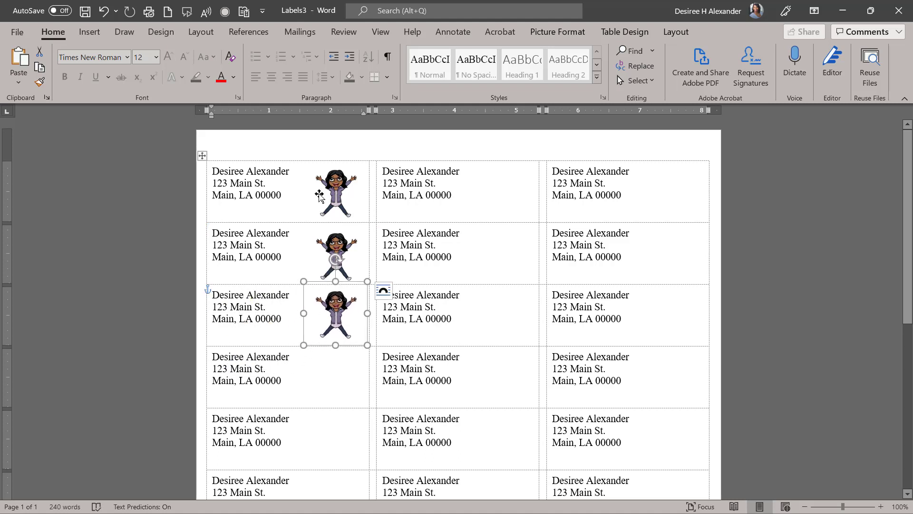